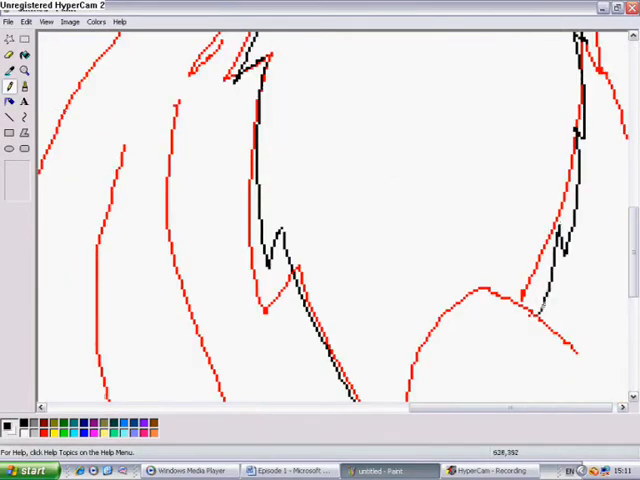
Start tracing black pencil outlines over the wolf's red sketch lines.
click(25, 21)
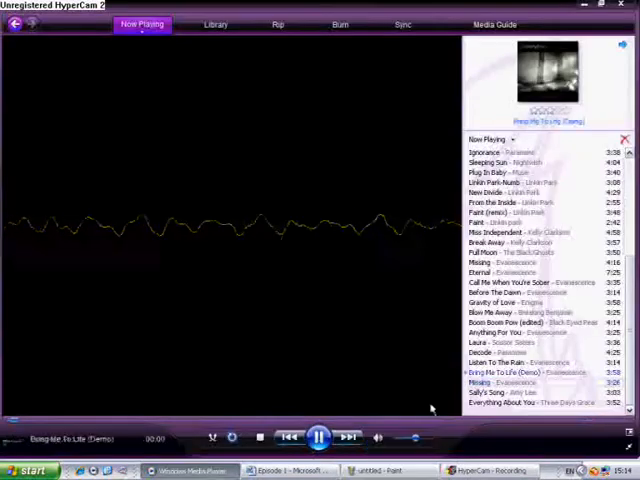
Play Evanescence's 'Bring Me To Life (Demo)' from the Now Playing list.
click(375, 471)
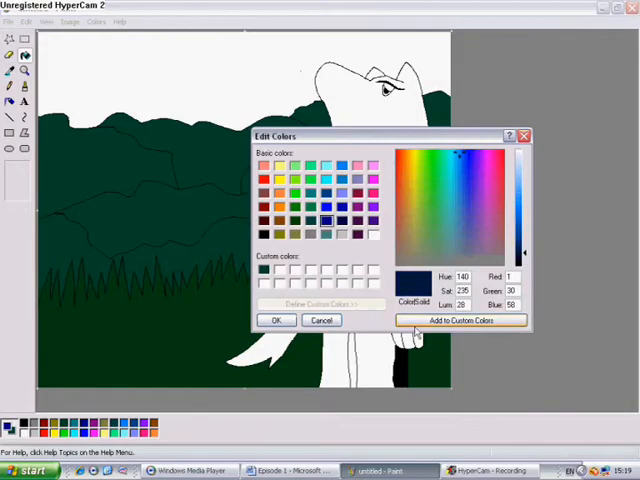
Save a dark navy custom colour, then mix a very dark green shade.
click(277, 320)
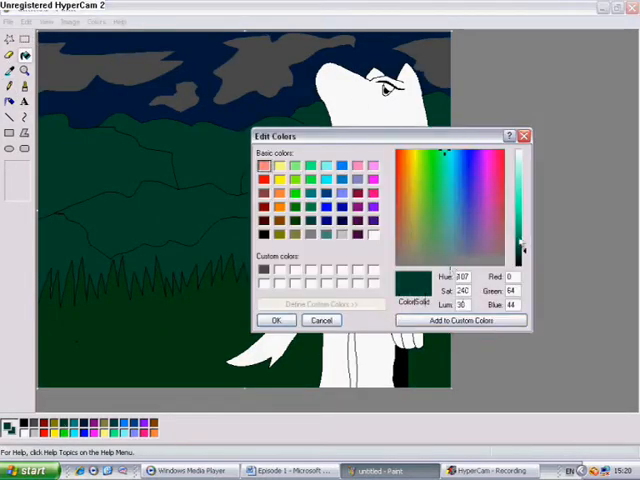
click(277, 320)
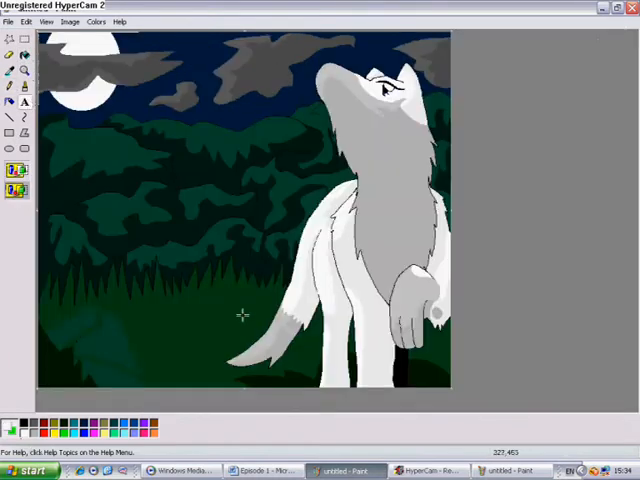
Enter the text 'ISN'T SOMETHIN'.
text(ISN'T SOMETHIN)
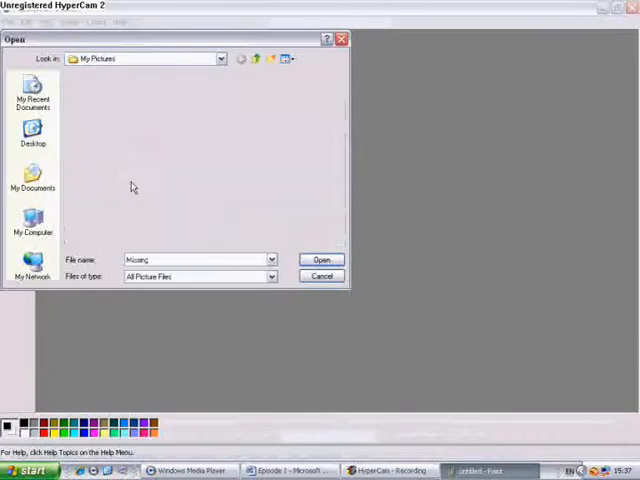
Select the saved wolf picture 'Missing' in My Pictures.
click(322, 260)
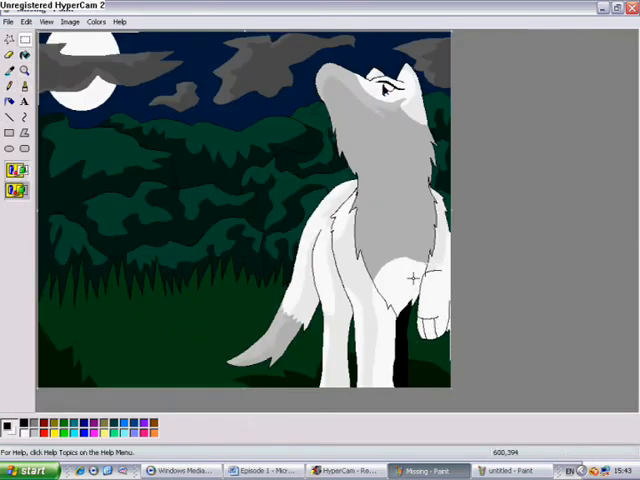
Add white and grey fur detail to the wolf's front leg.
click(9, 70)
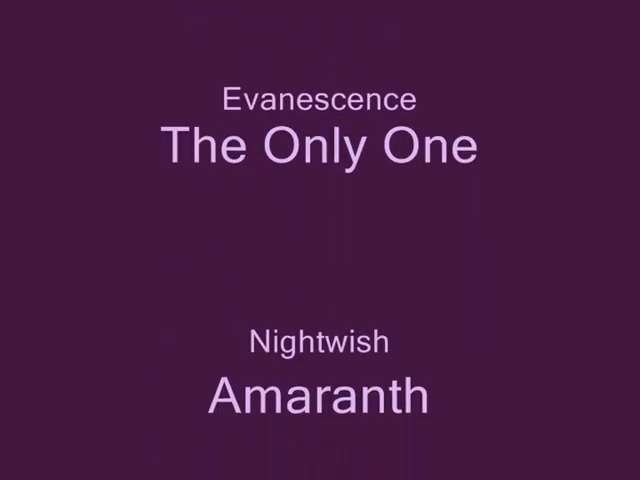
scroll(down, 3)
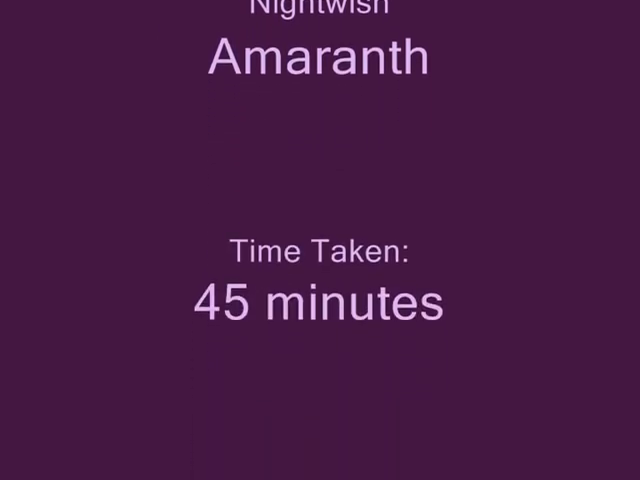